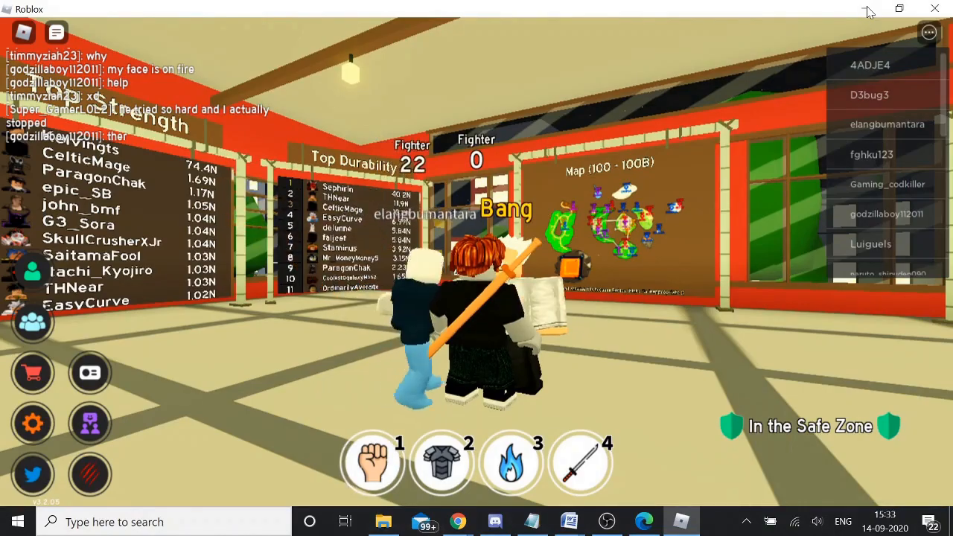
Minimize Roblox, browse for the ROBLOX PLAY mp4 in Discord's attach dialog, then cancel without attaching.
click(496, 521)
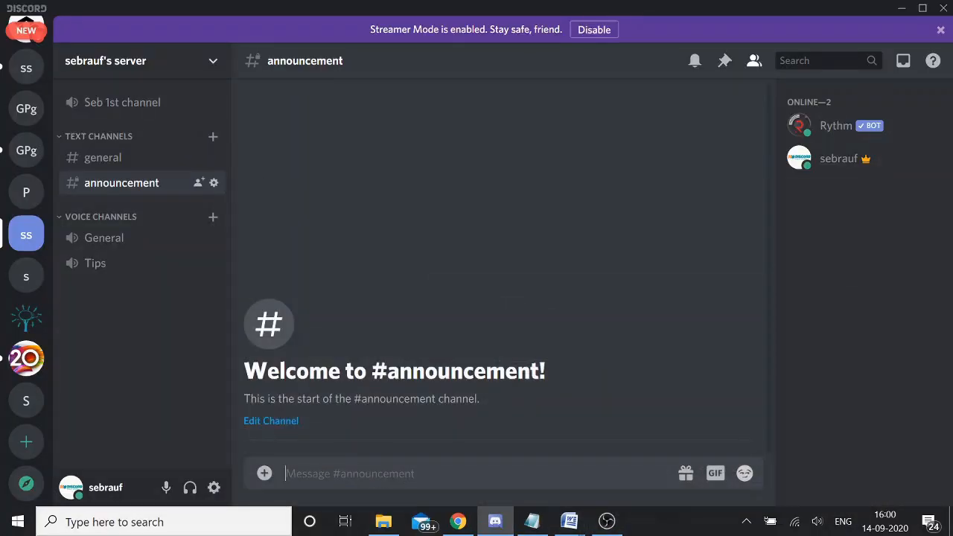
mouse_move(171, 283)
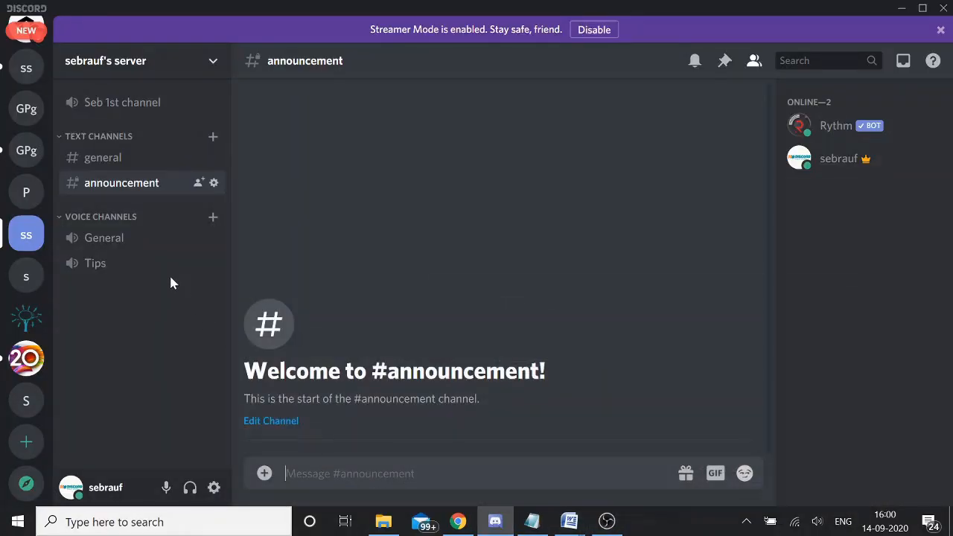
mouse_move(264, 473)
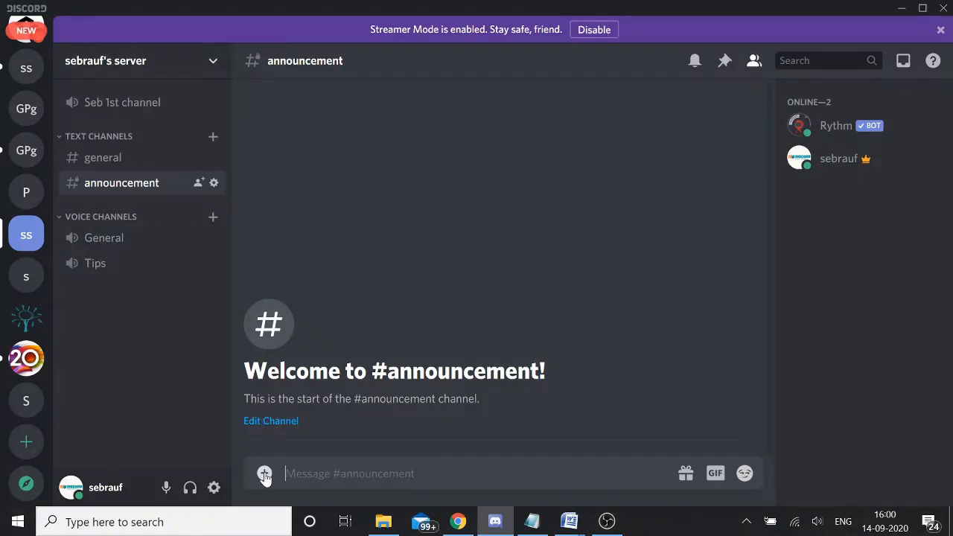
click(265, 474)
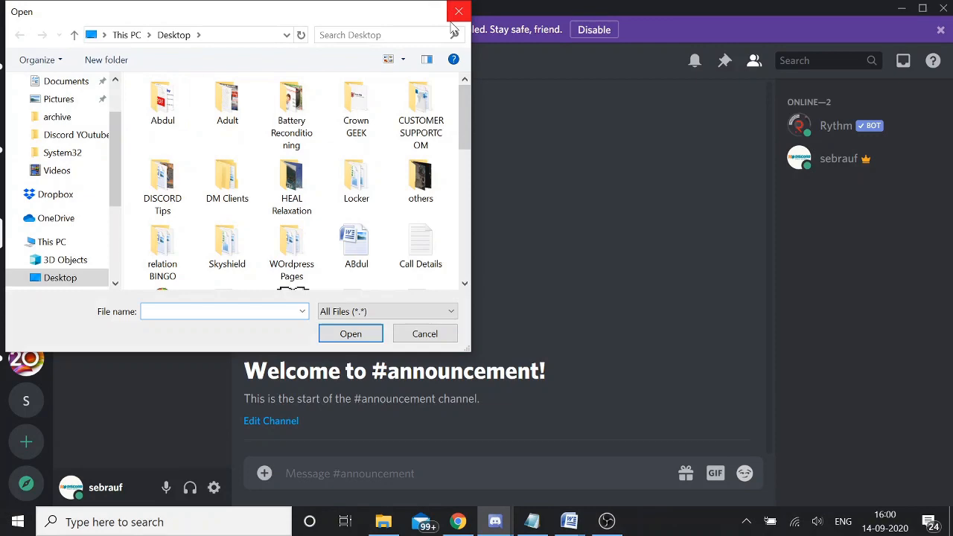
scroll(down, 3)
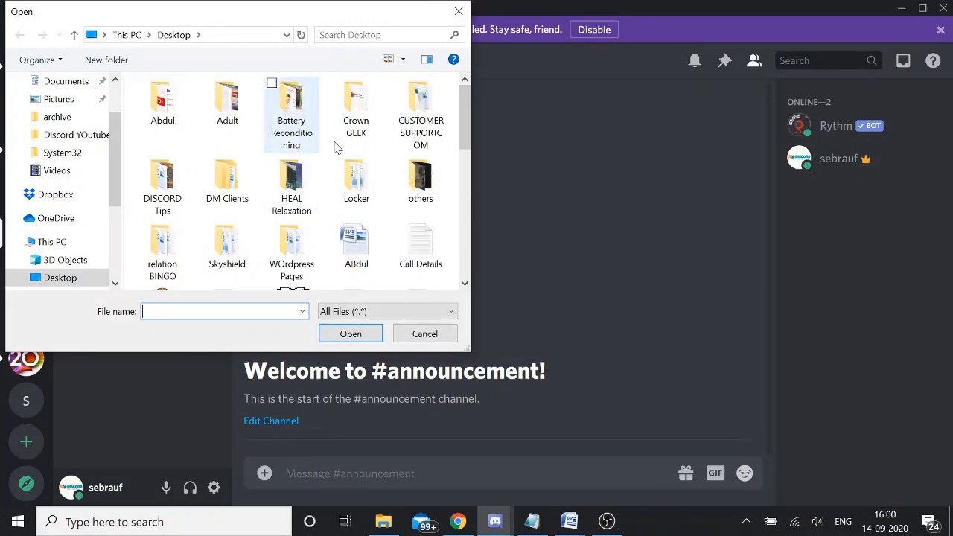
scroll(down, 3)
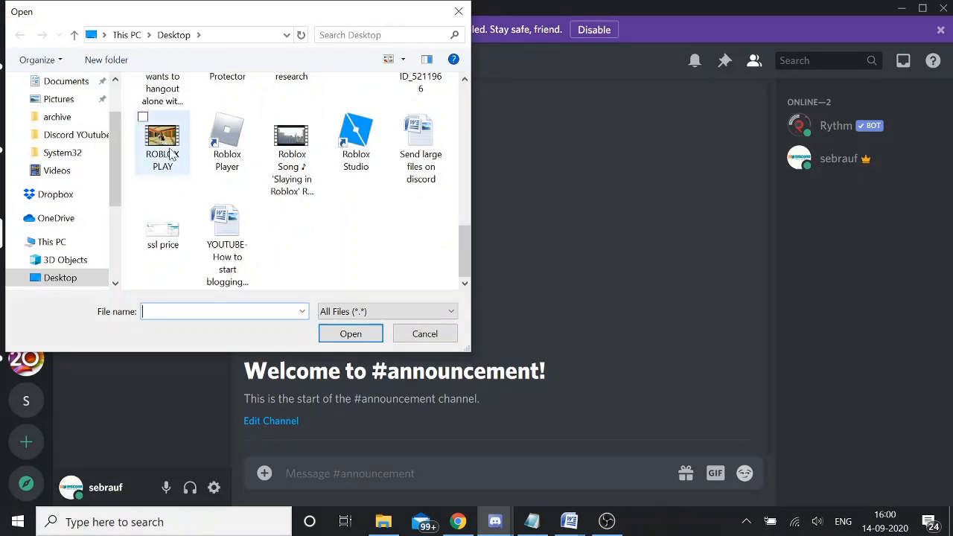
mouse_move(173, 154)
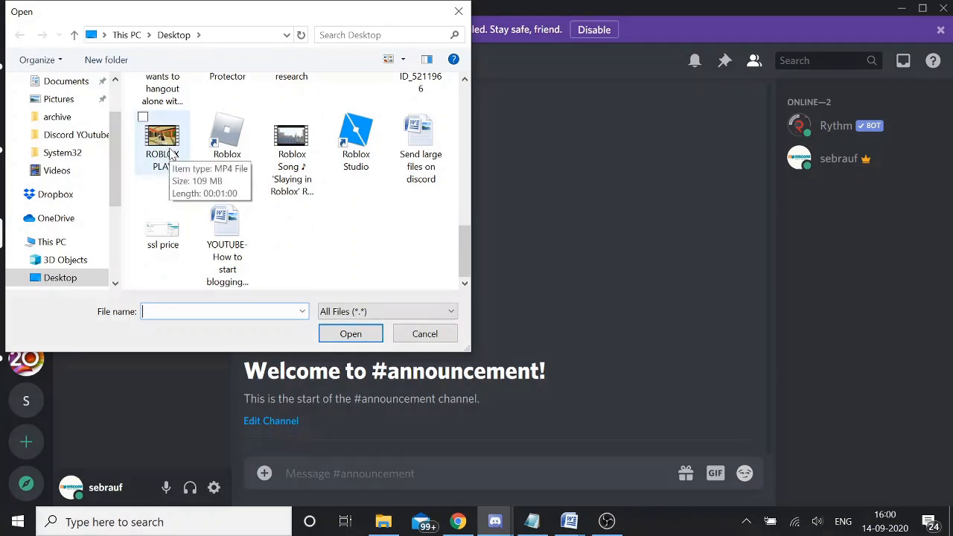
click(424, 333)
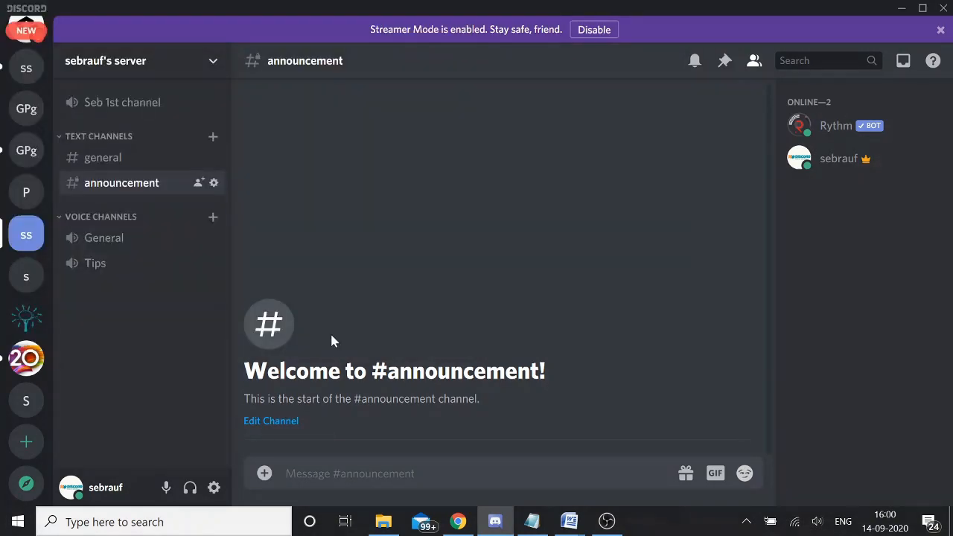
mouse_move(336, 338)
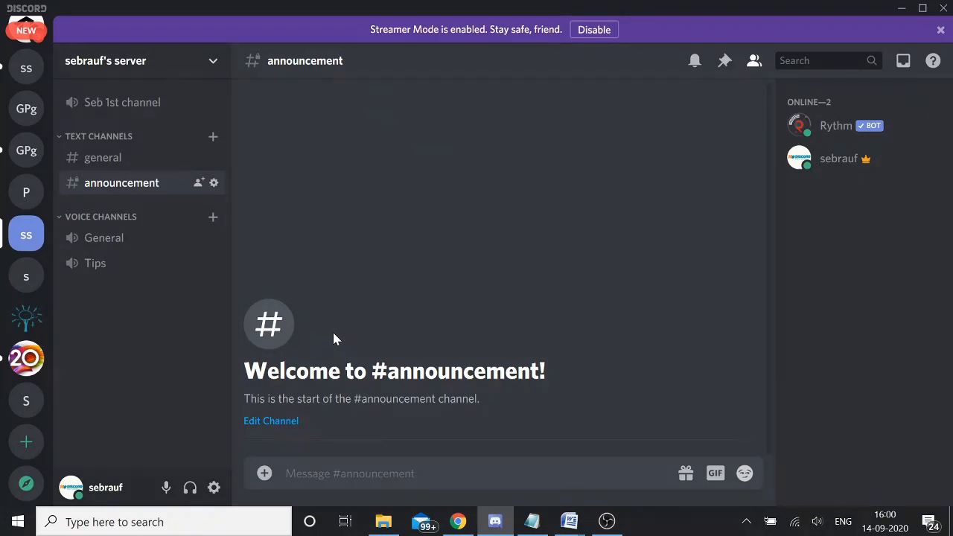
mouse_move(298, 225)
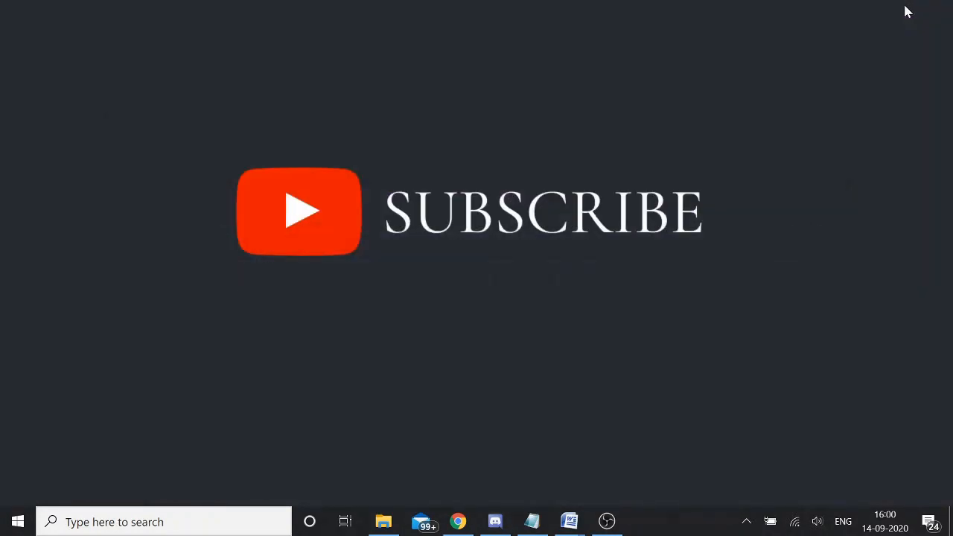
mouse_move(478, 467)
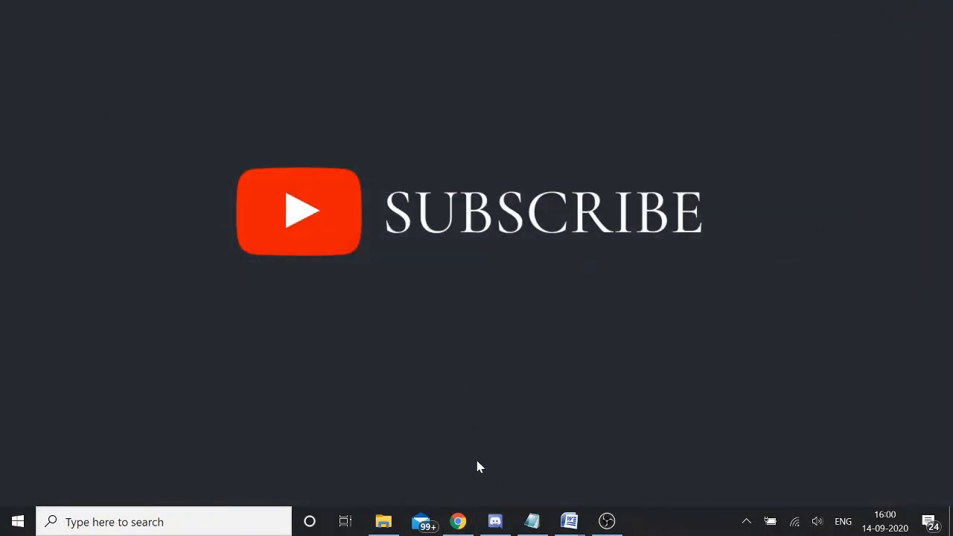
click(458, 521)
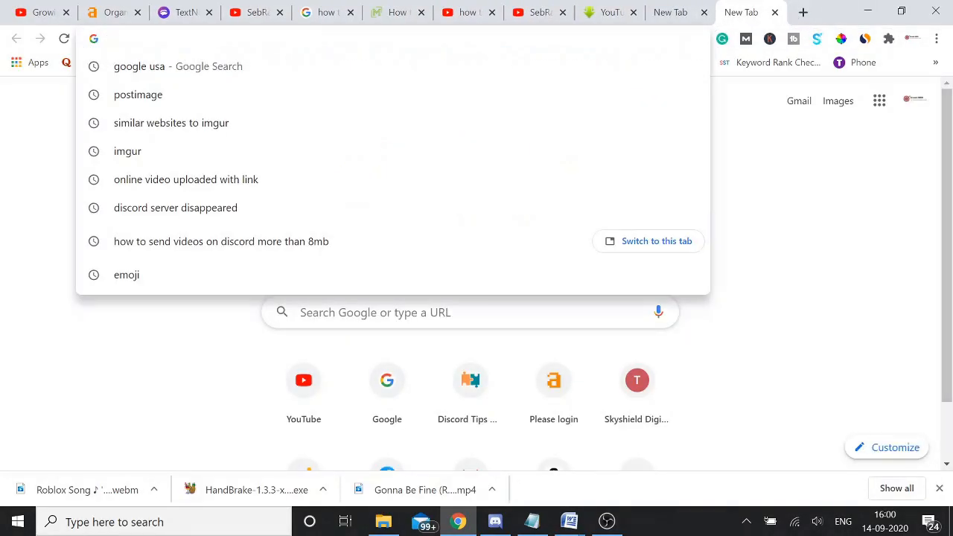
Load imgur.com from the history suggestion and begin a new post.
click(127, 151)
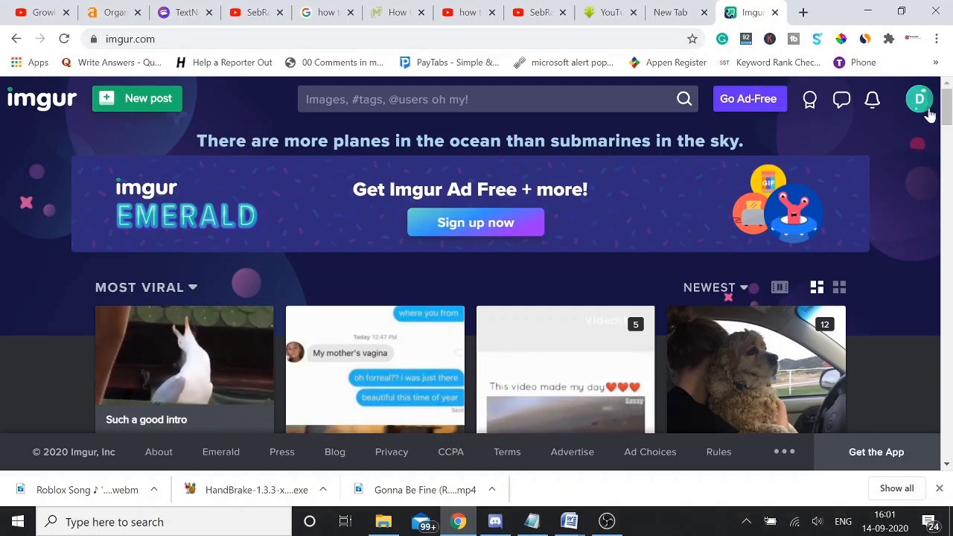
click(137, 99)
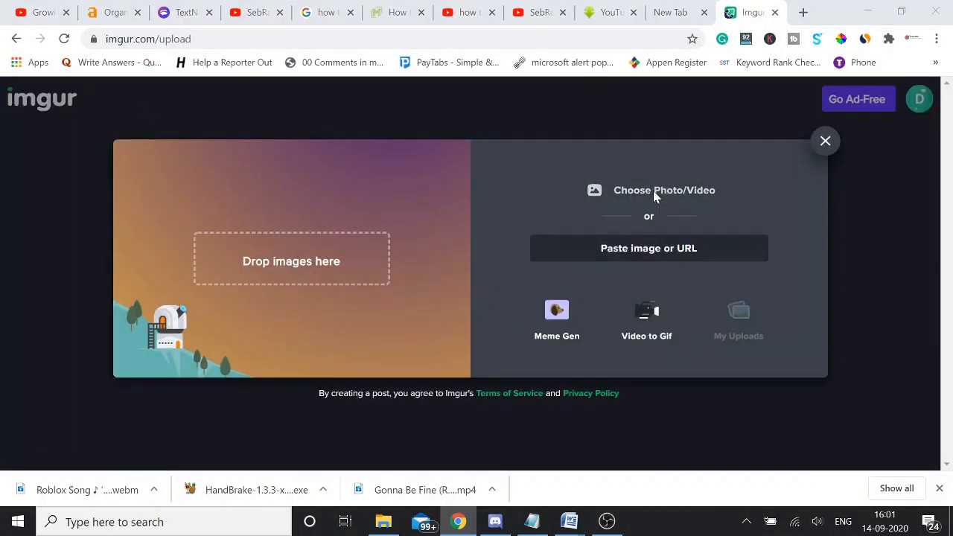
Upload the gameplay video with sound kept on, titled 'ROblox gameplay test with music'.
click(664, 190)
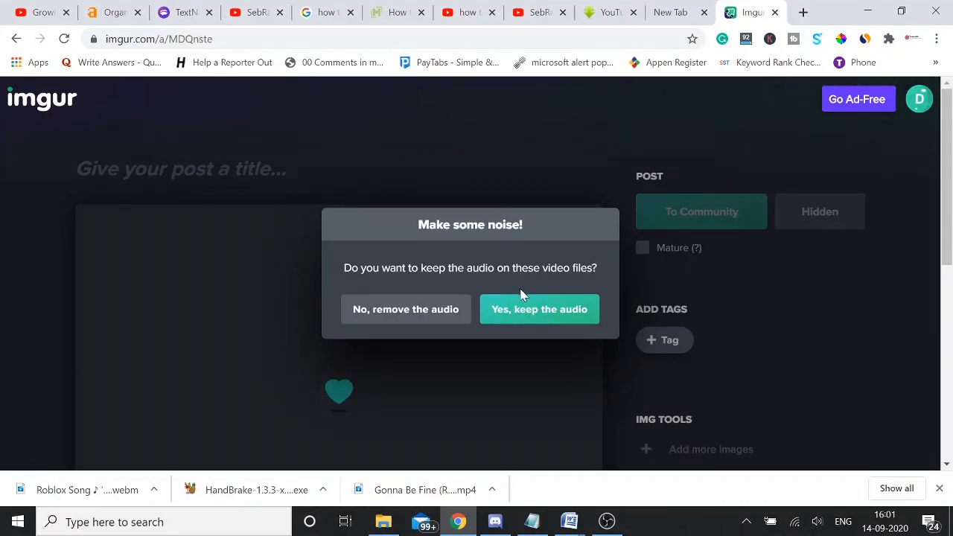
click(539, 308)
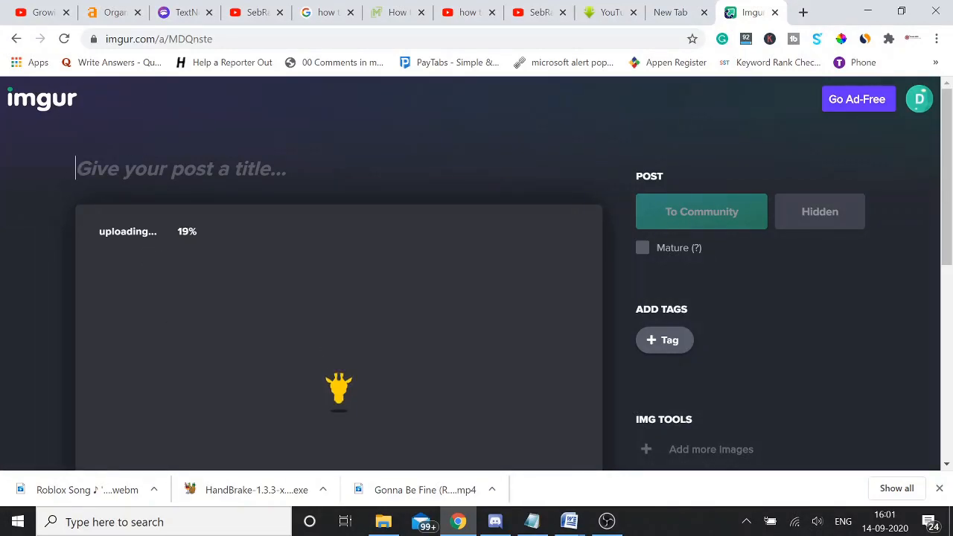
text(ROblox gameplay test)
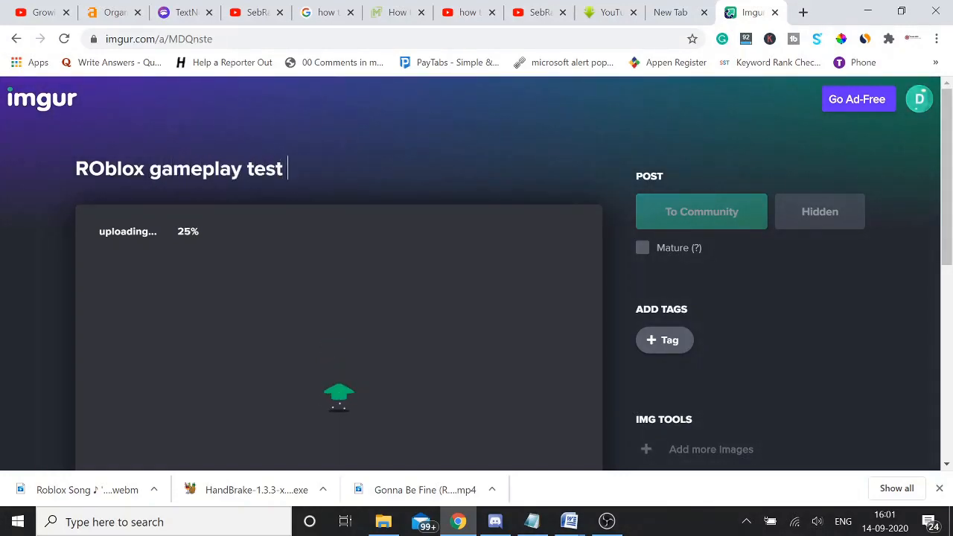
text(with music)
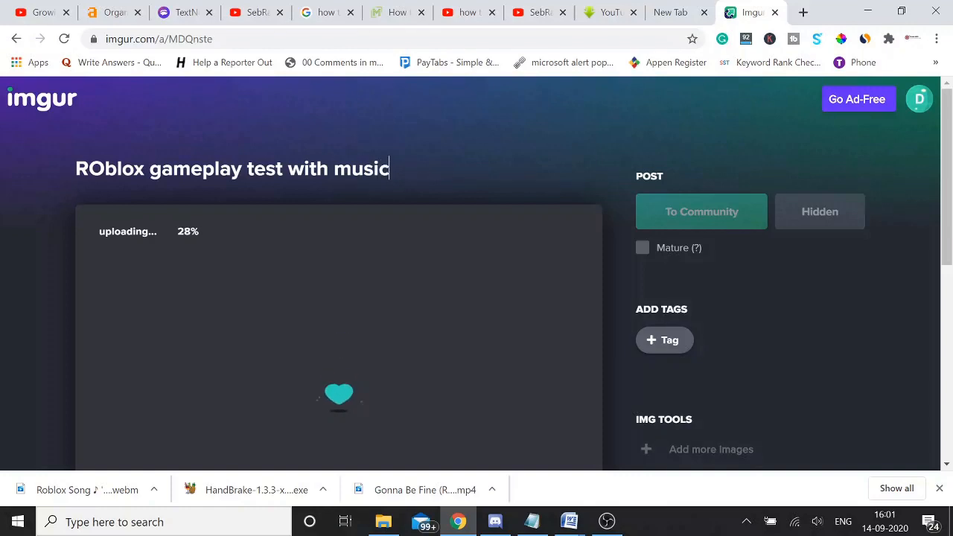
scroll(down, 3)
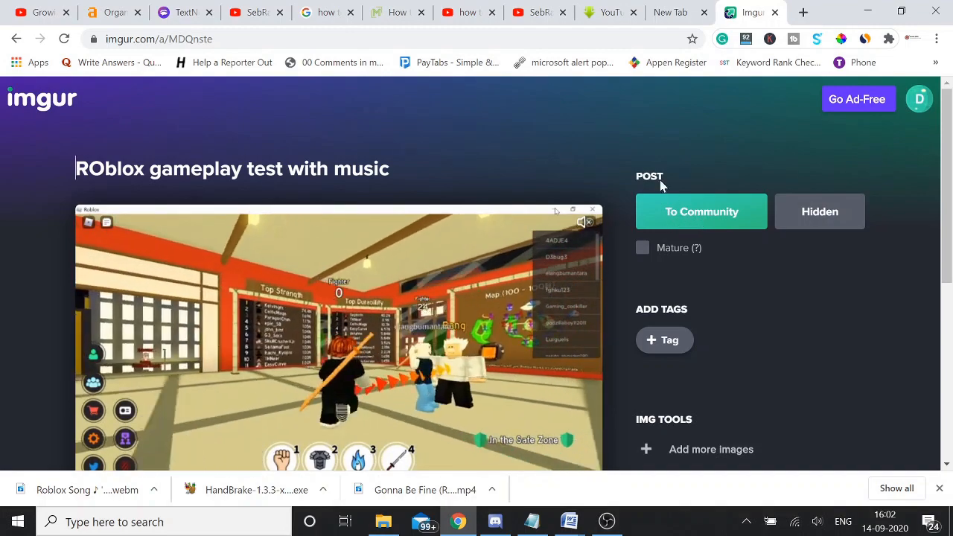
Post the video publicly to the community and open its direct .mp4 in a new tab.
click(700, 212)
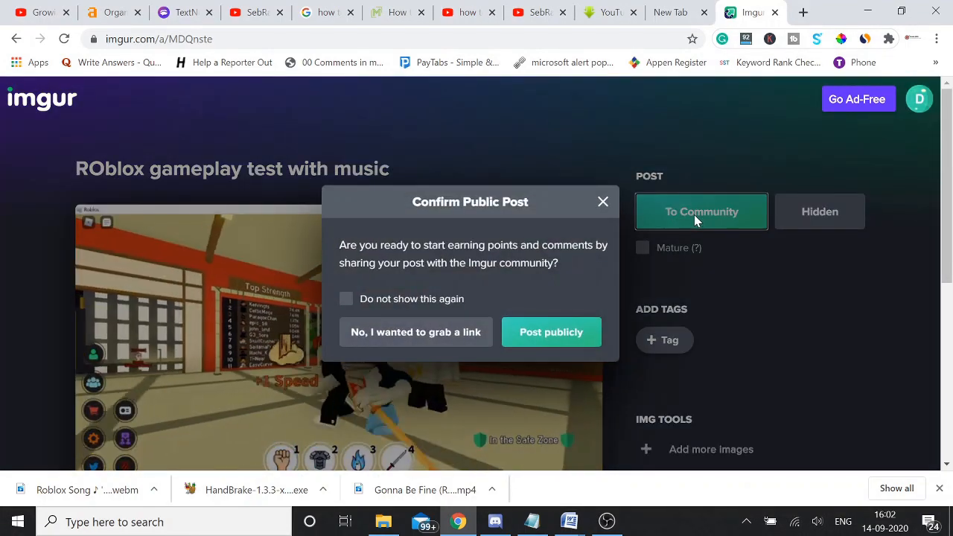
click(551, 332)
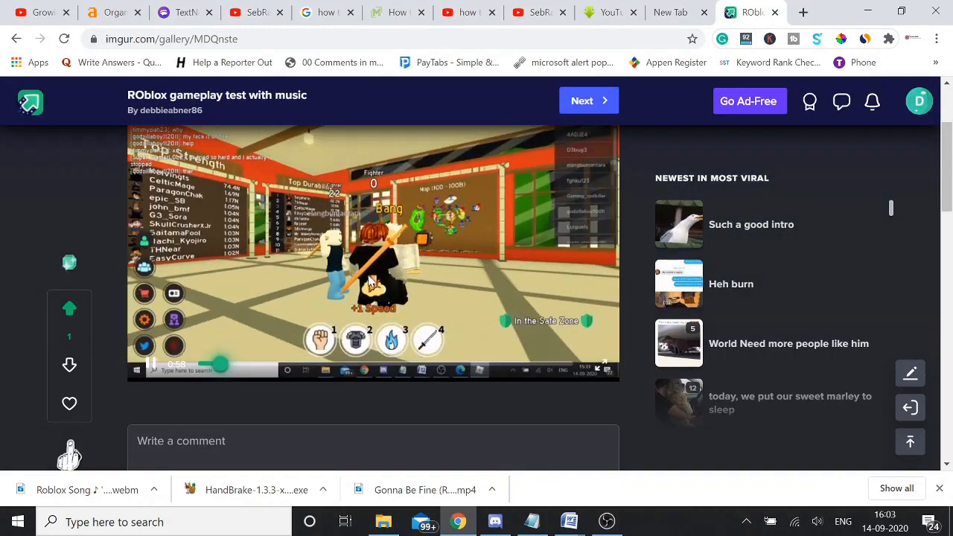
right_click(368, 283)
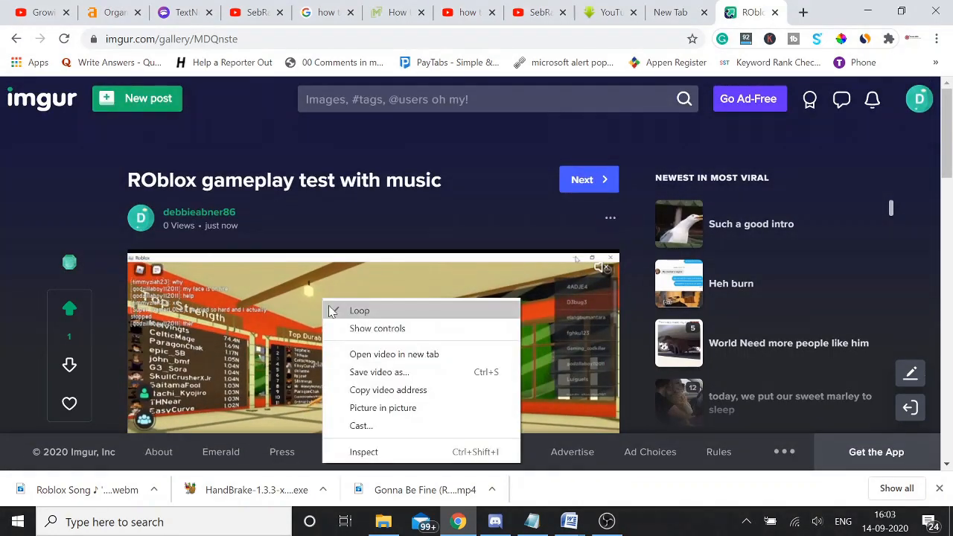
click(372, 360)
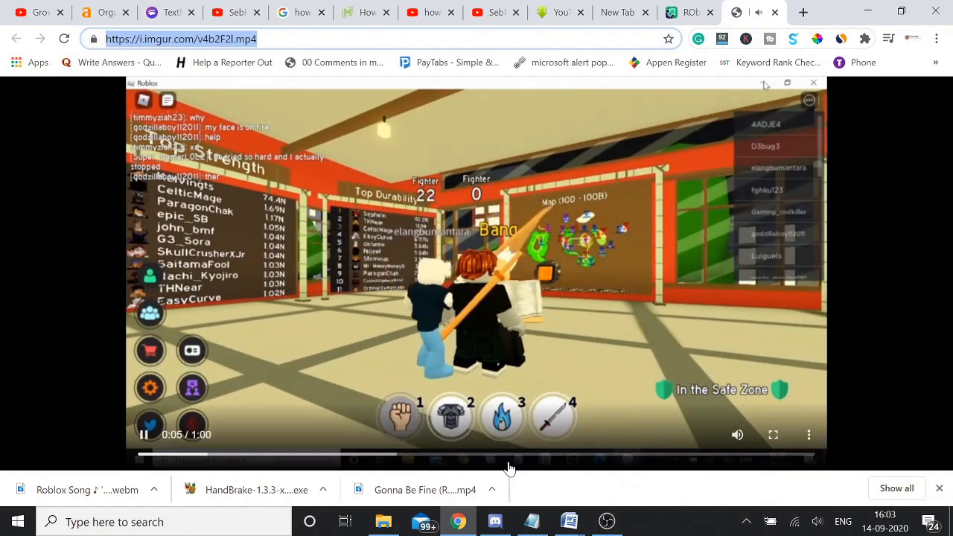
click(494, 521)
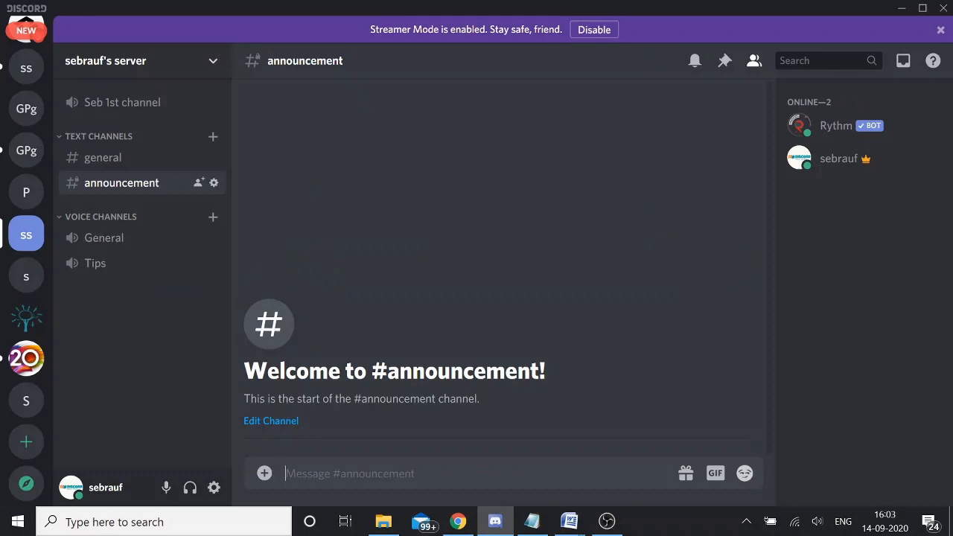
text(https://i.imgur.com/v4b2F2l.mp4)
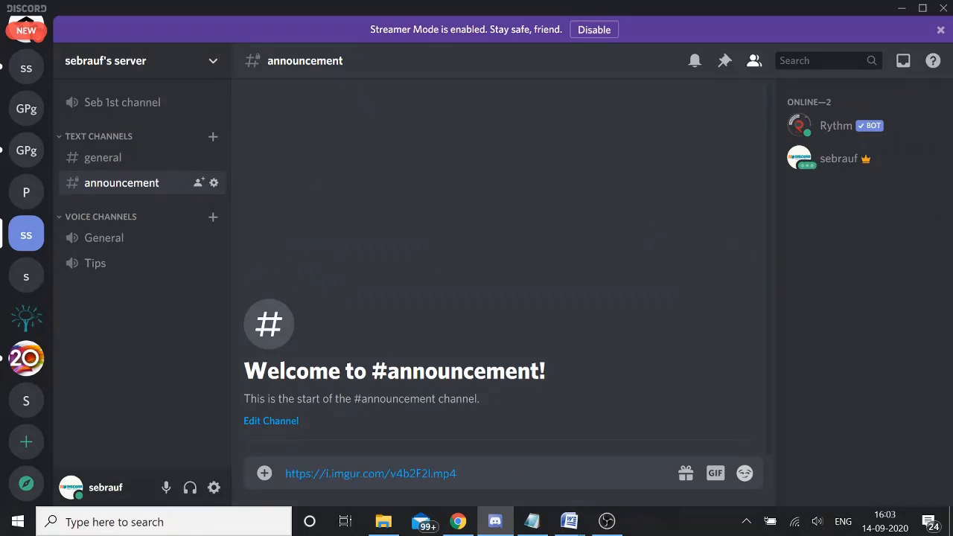
key(Enter)
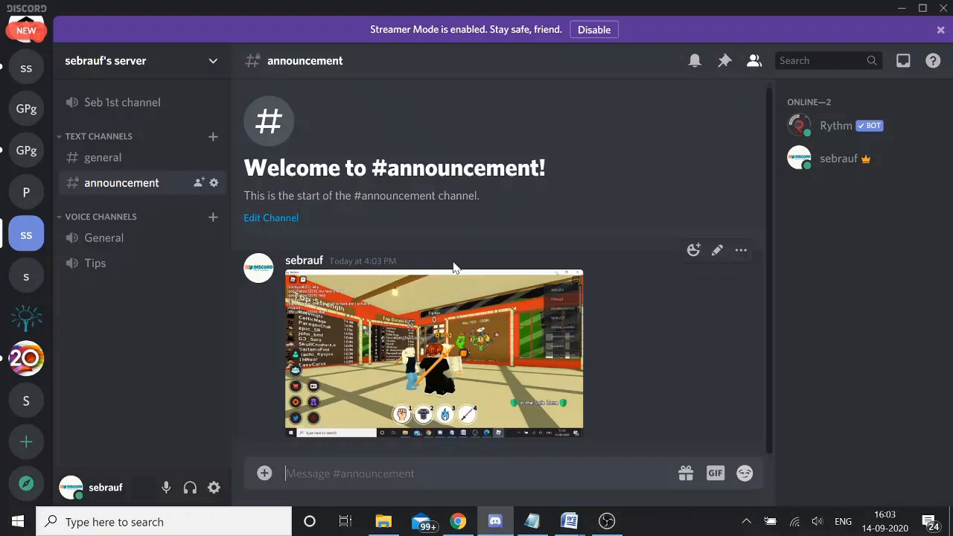
mouse_move(481, 306)
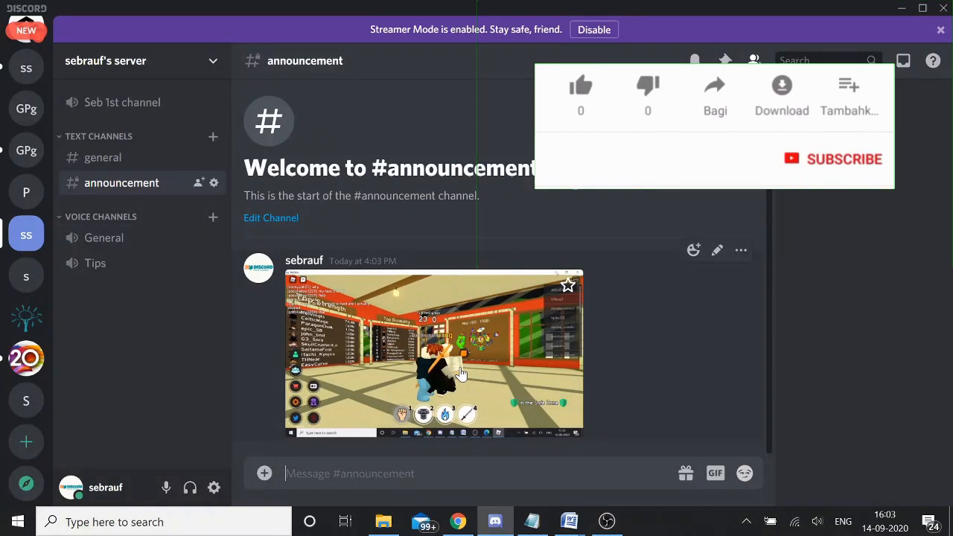
click(580, 86)
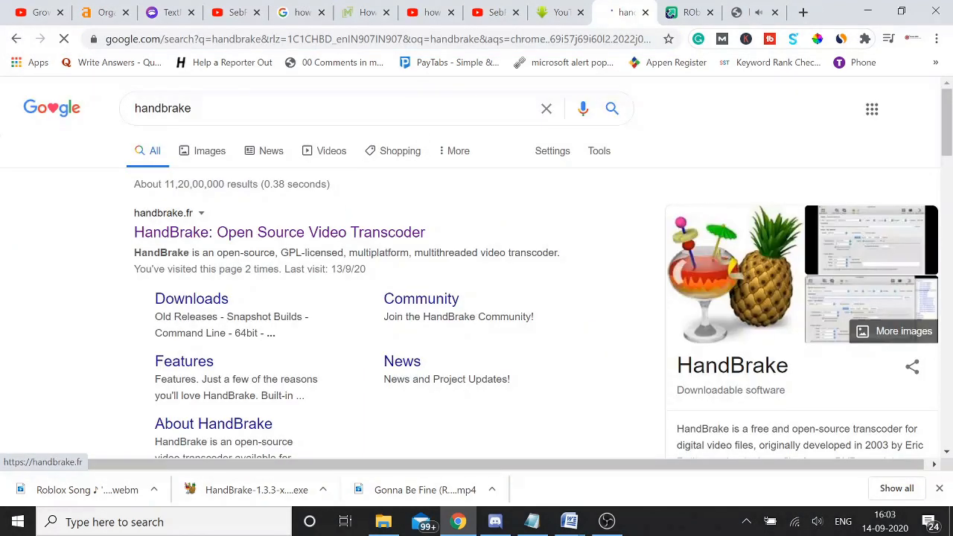
Visit the official HandBrake: Open Source Video Transcoder result.
click(279, 232)
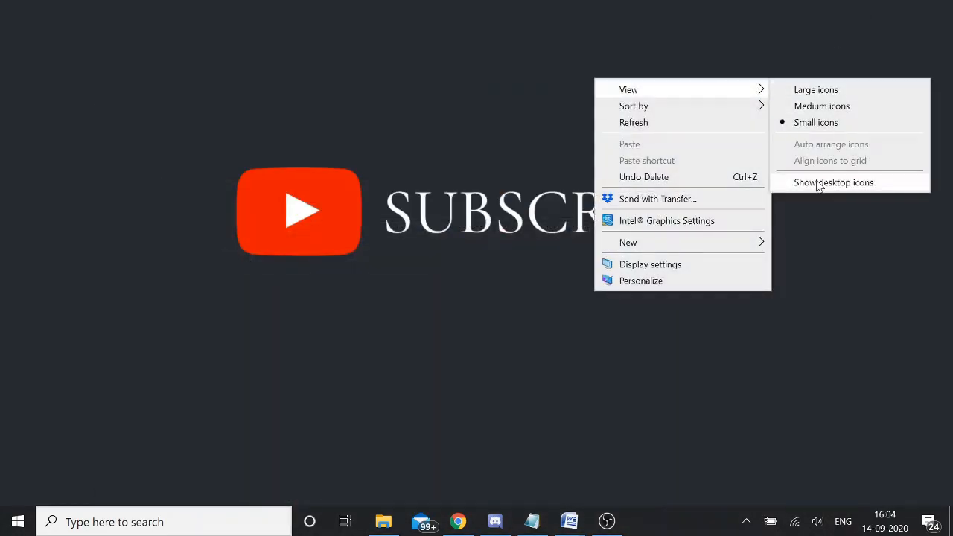
Hide the desktop icons and launch HandBrake from the taskbar.
click(834, 182)
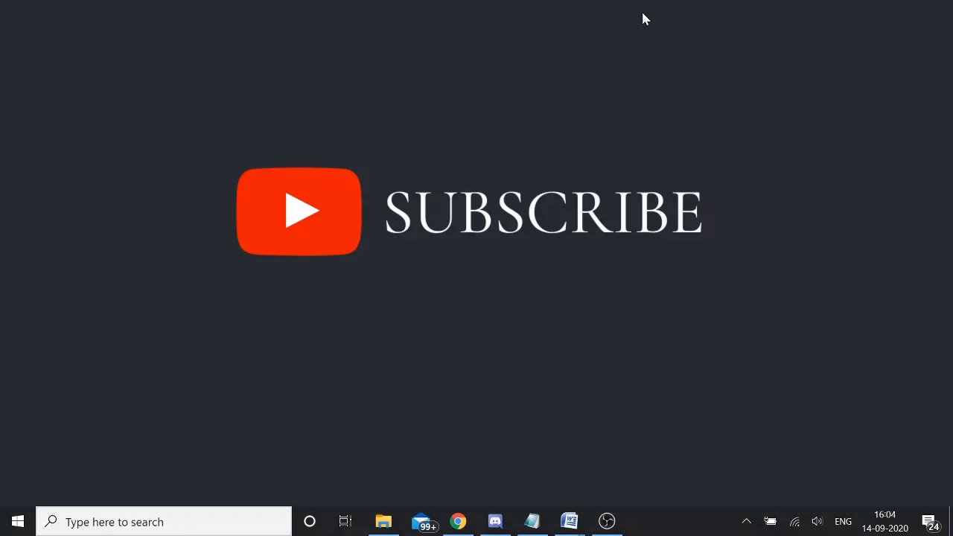
click(642, 520)
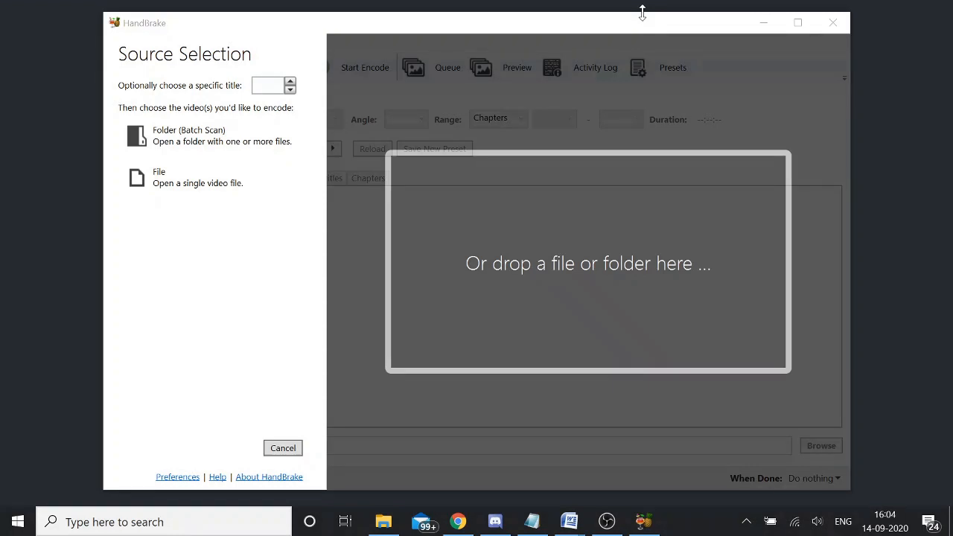
mouse_move(609, 43)
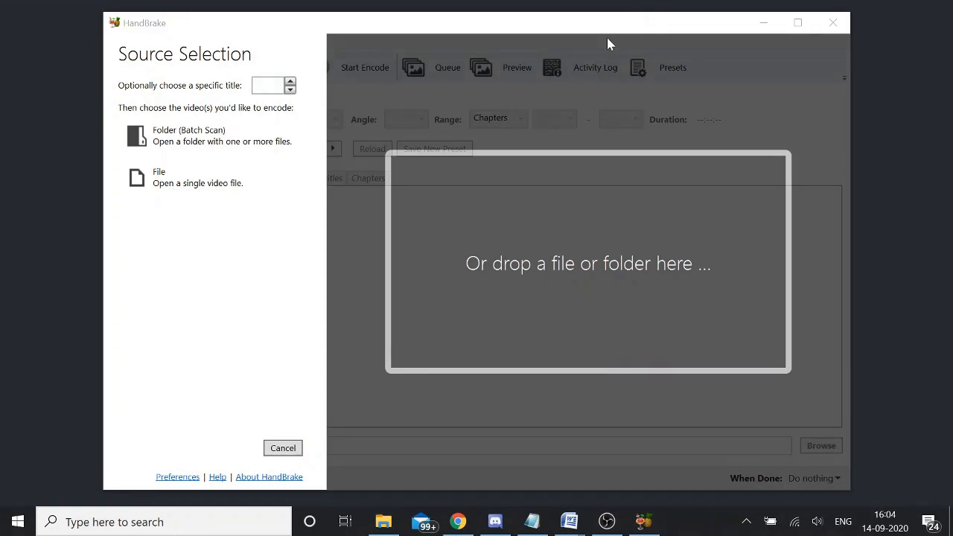
Choose a single File source and scroll through the Desktop folder for a video.
click(383, 521)
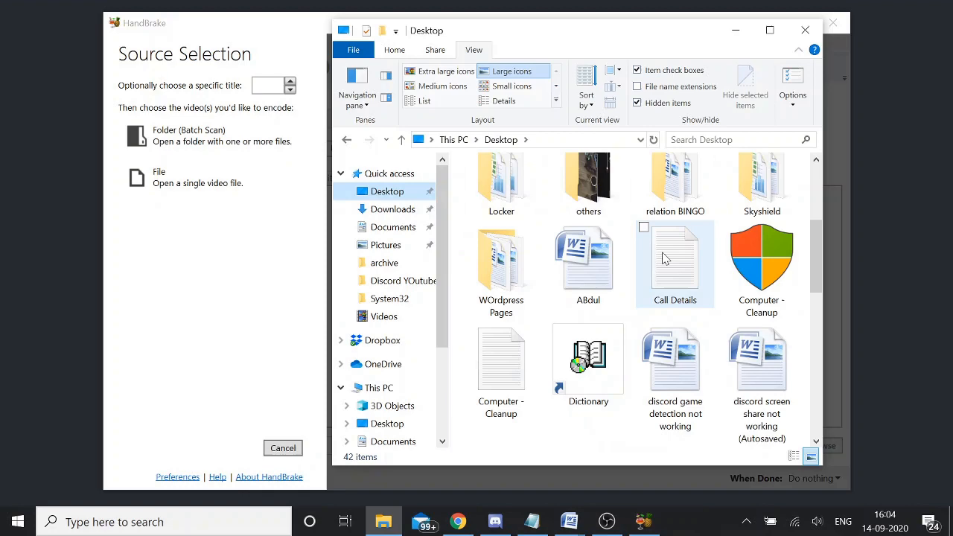
scroll(down, 3)
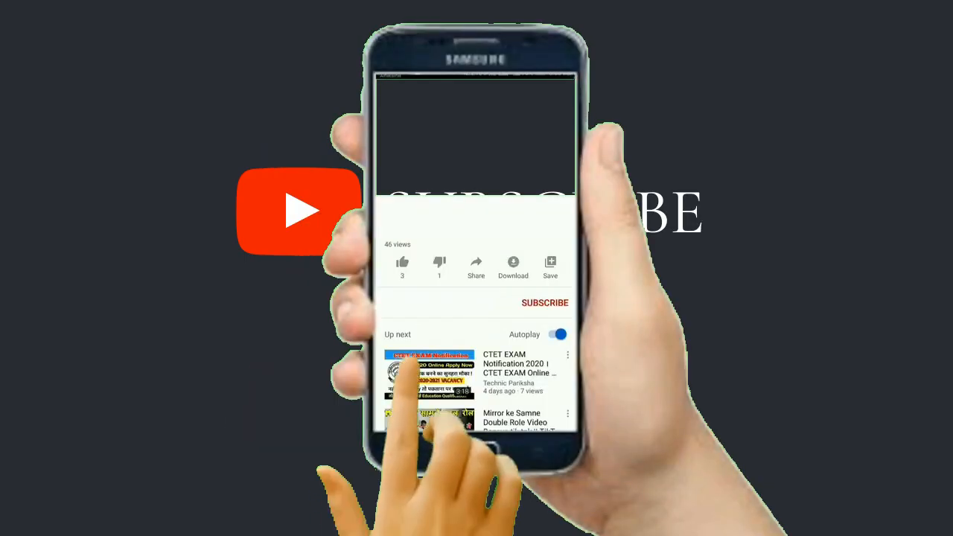
click(401, 264)
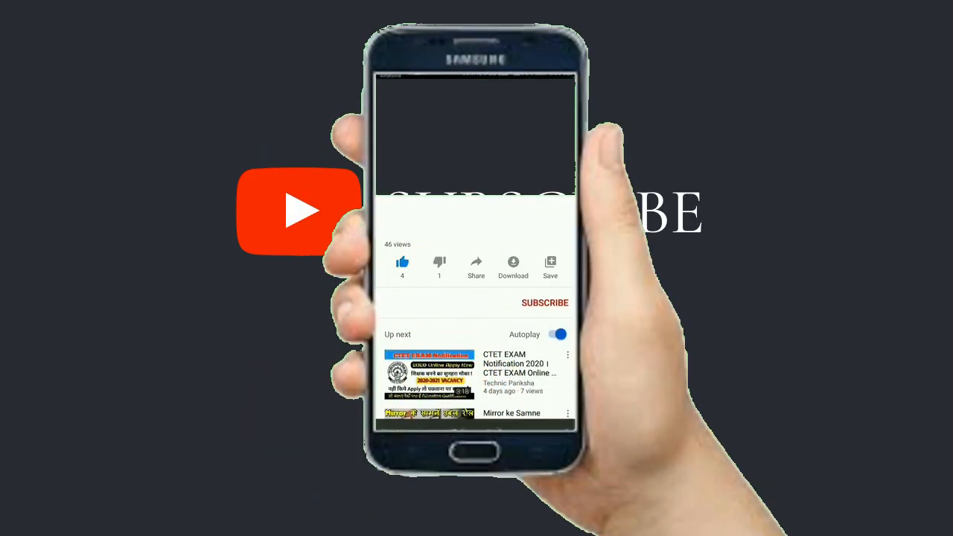
click(545, 302)
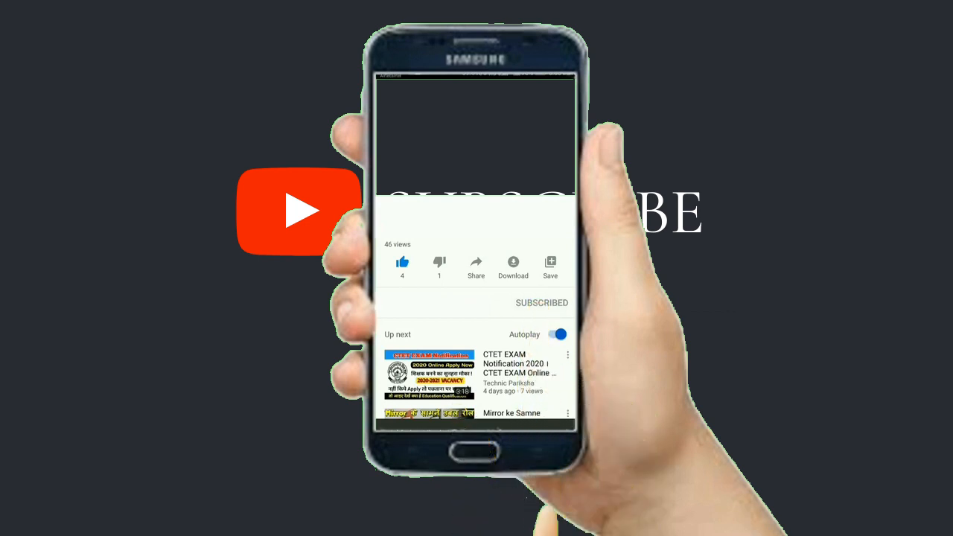